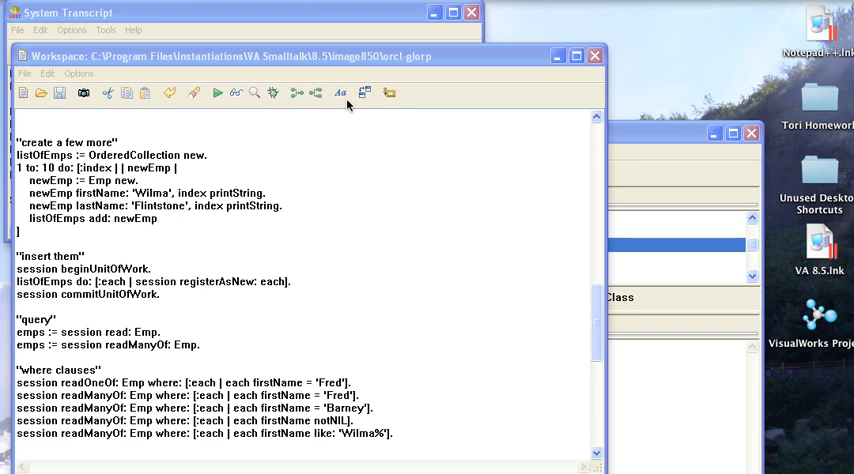
mouse_move(270, 135)
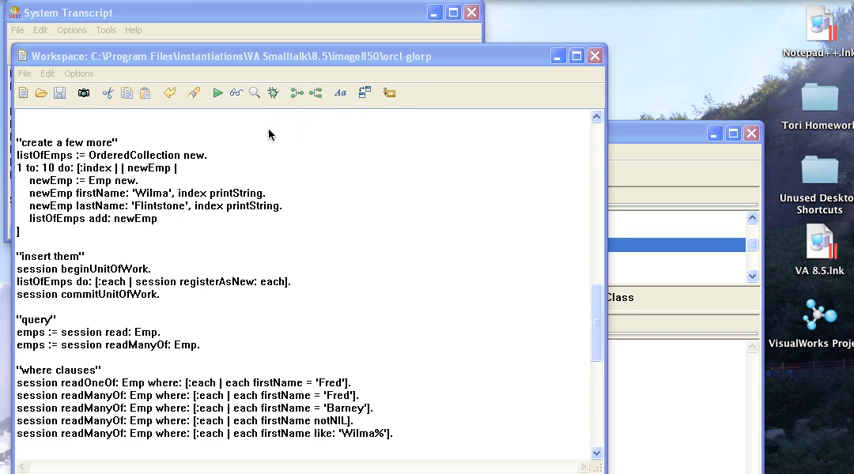
mouse_move(48, 193)
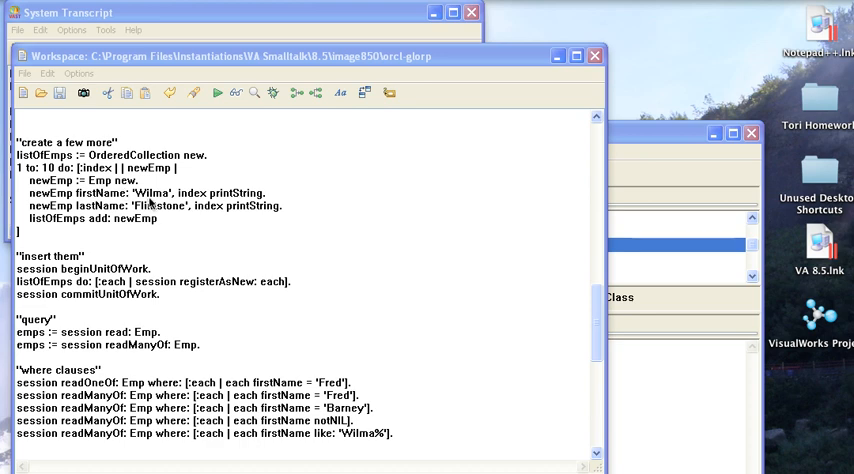
mouse_move(175, 199)
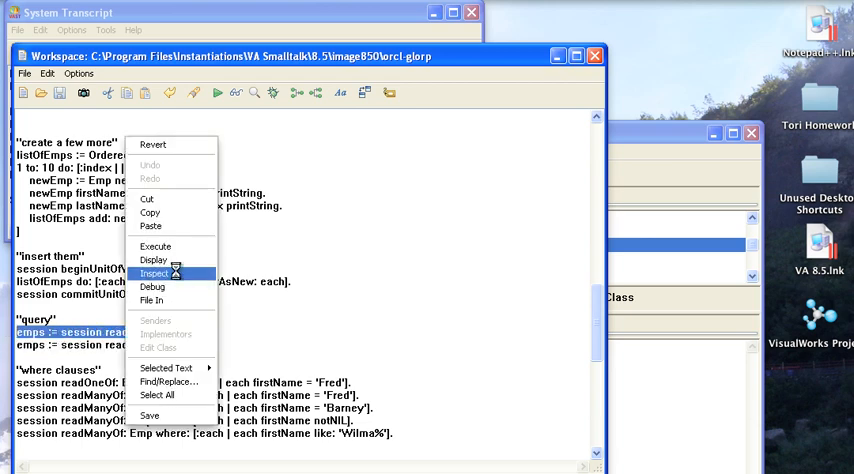
Step: Inspect the read: Emp result array, viewing item 8 (Wilma8) and item 11 (Fred), then close it
left_click(155, 273)
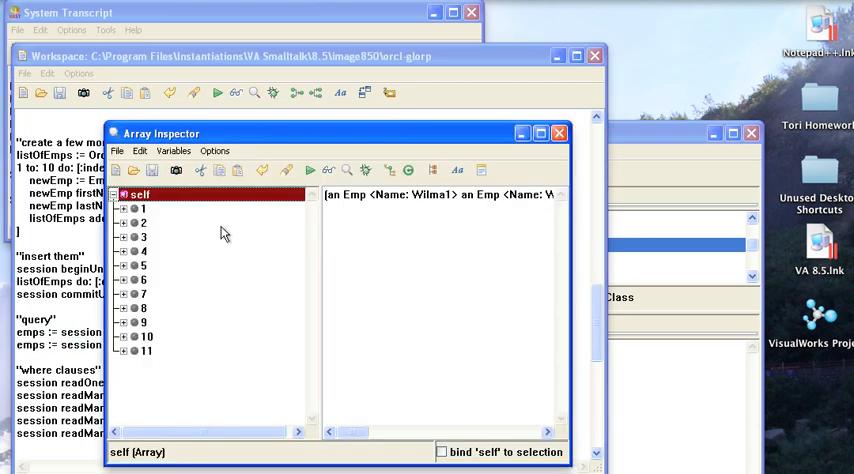
left_click(143, 208)
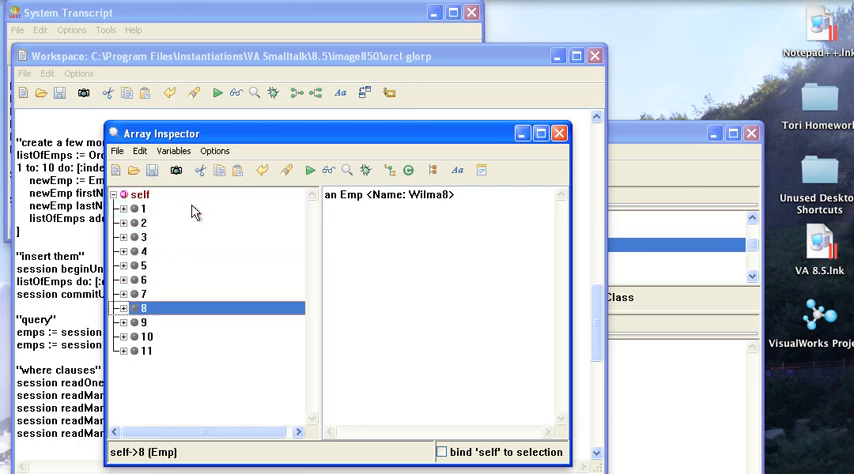
left_click(146, 351)
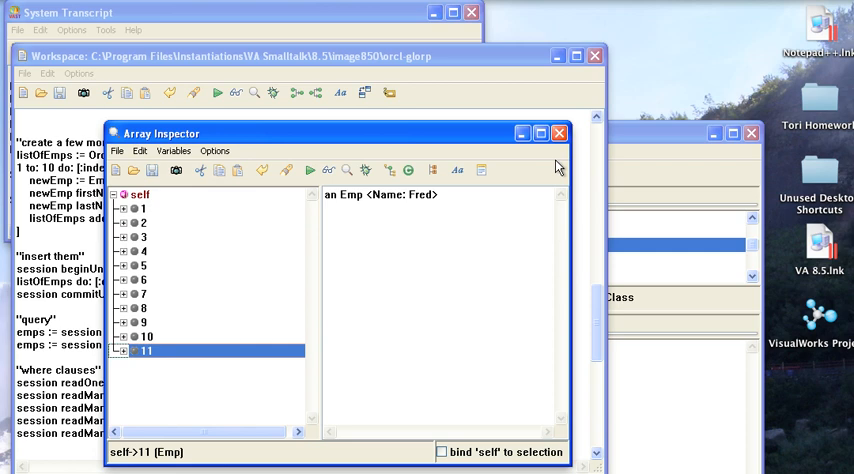
left_click(559, 133)
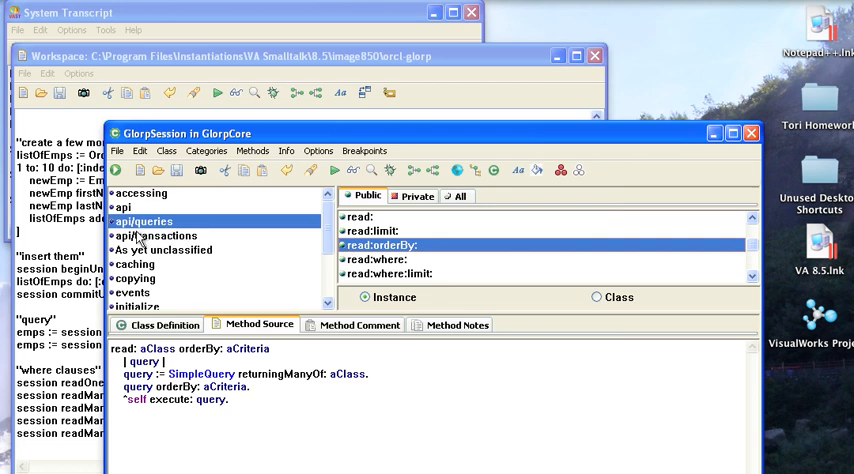
mouse_move(250, 256)
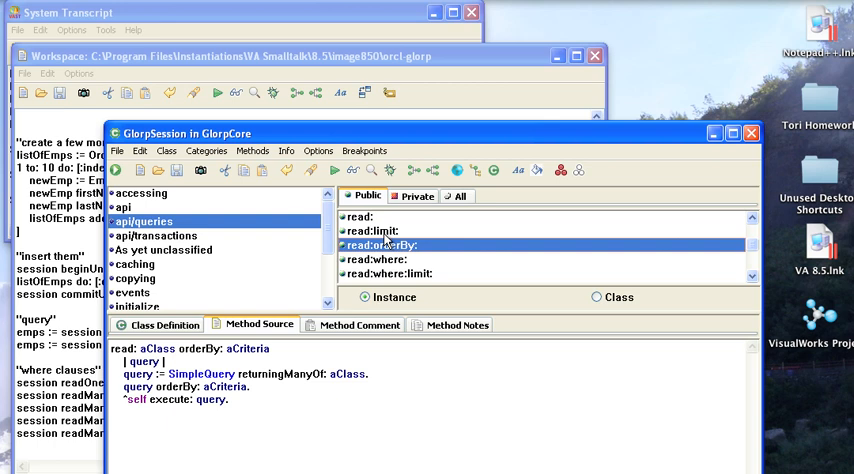
mouse_move(435, 252)
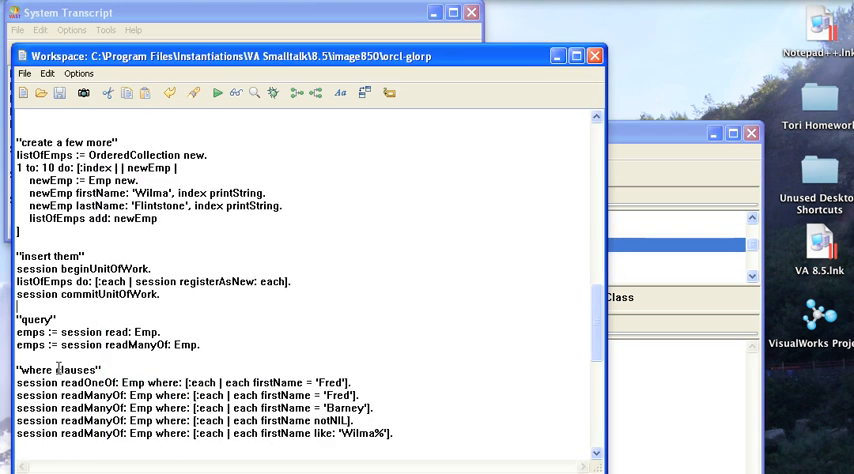
double_click(78, 382)
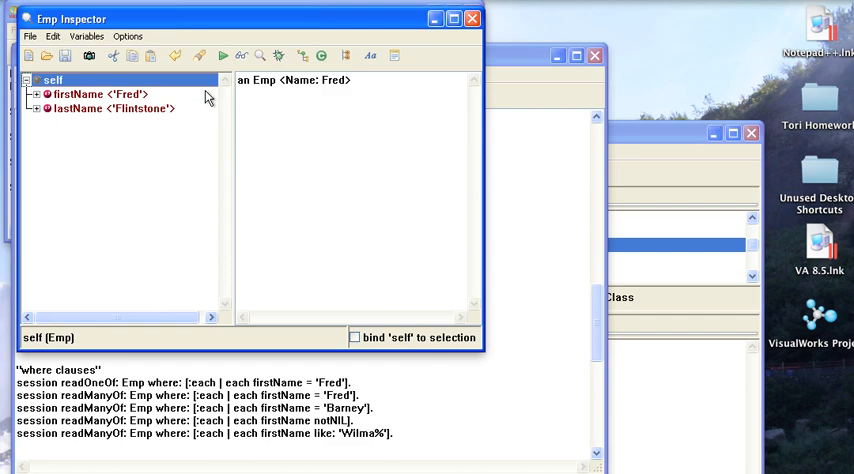
mouse_move(472, 18)
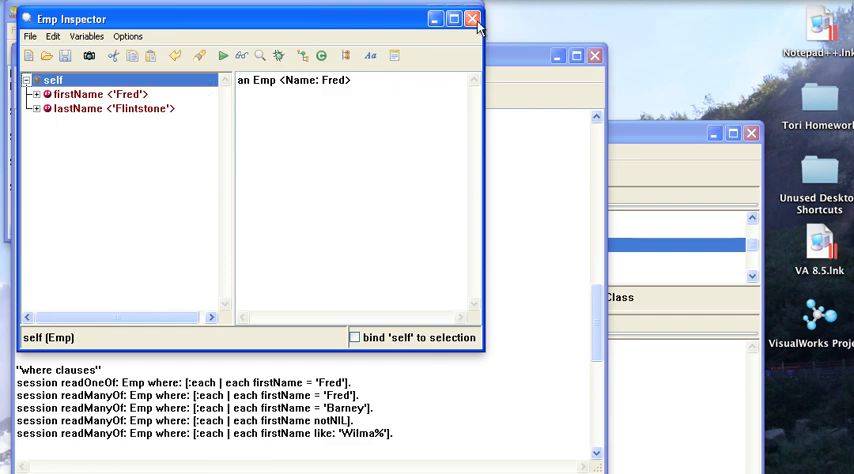
left_click(473, 18)
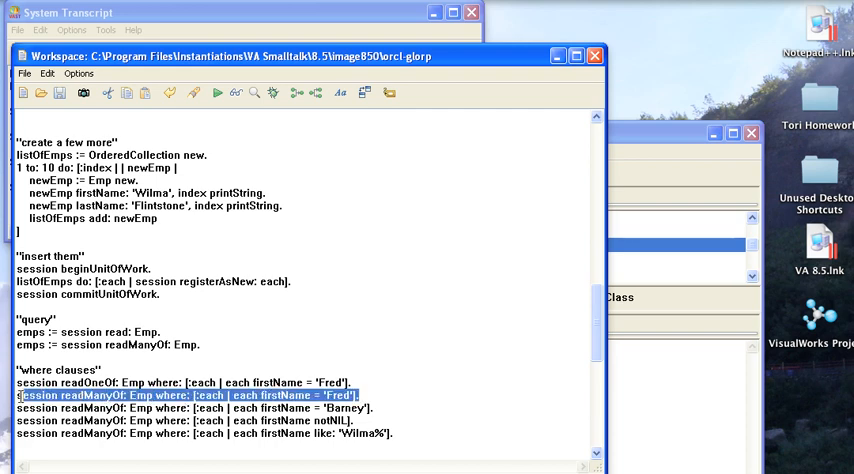
Step: Inspect the readManyOf: Fred result, close the one-record array, then inspect the Barney query result
right_click(185, 394)
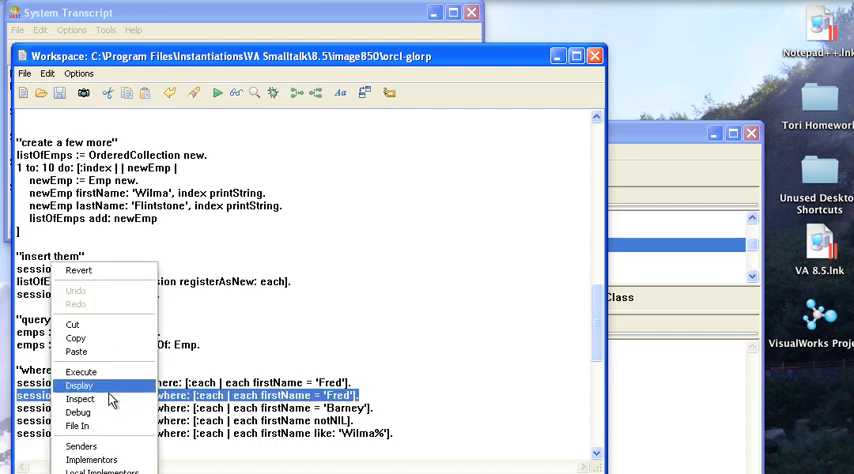
left_click(80, 399)
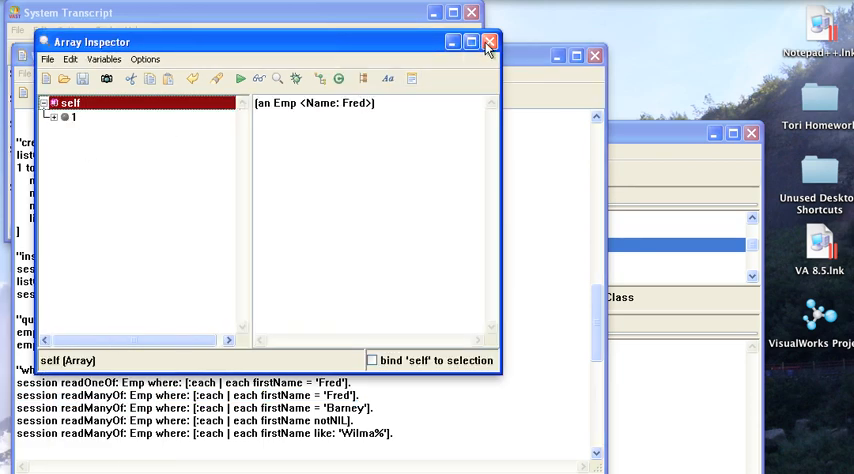
left_click(489, 42)
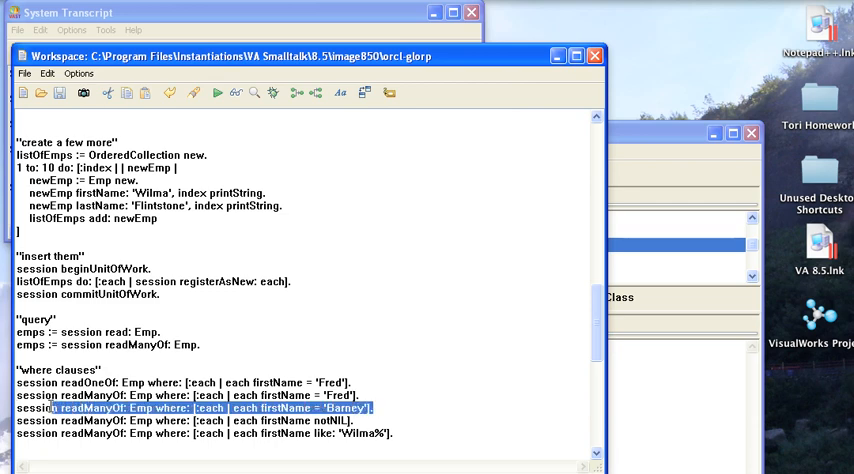
right_click(200, 408)
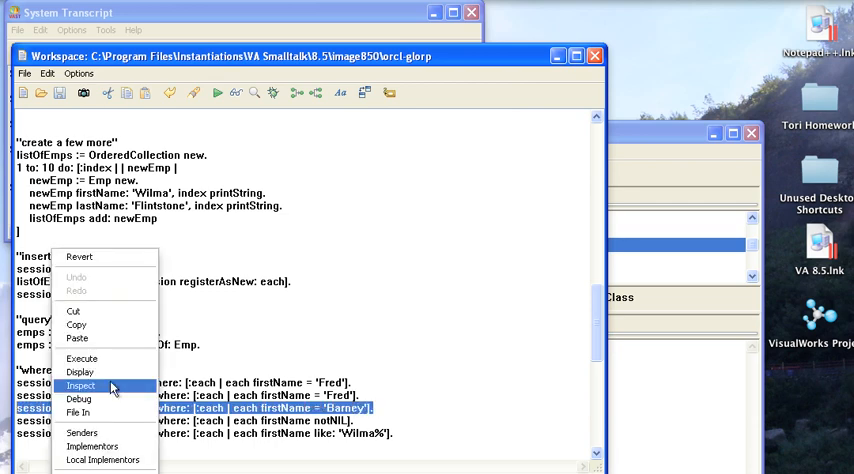
left_click(81, 386)
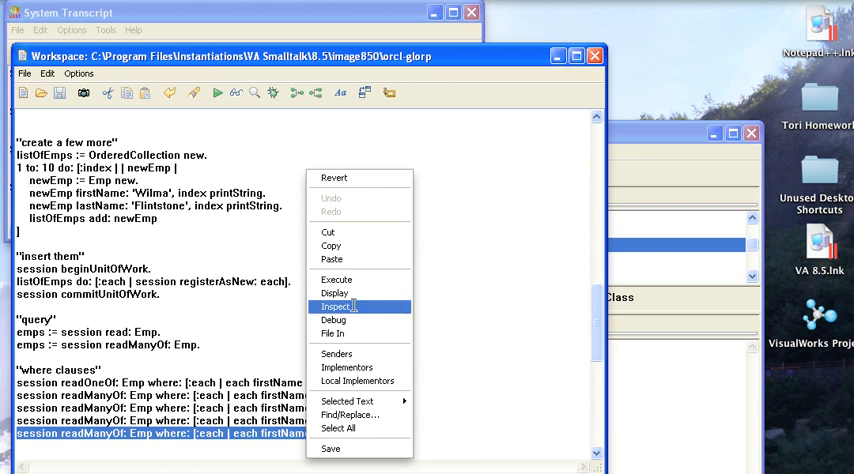
left_click(337, 306)
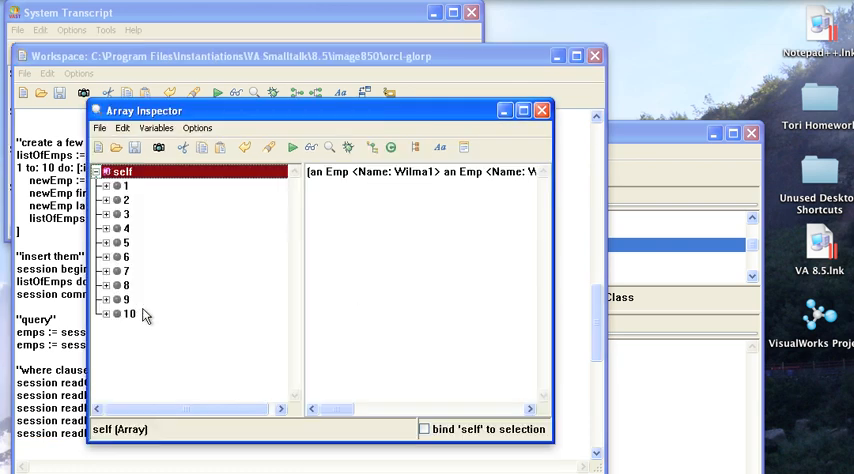
left_click(127, 242)
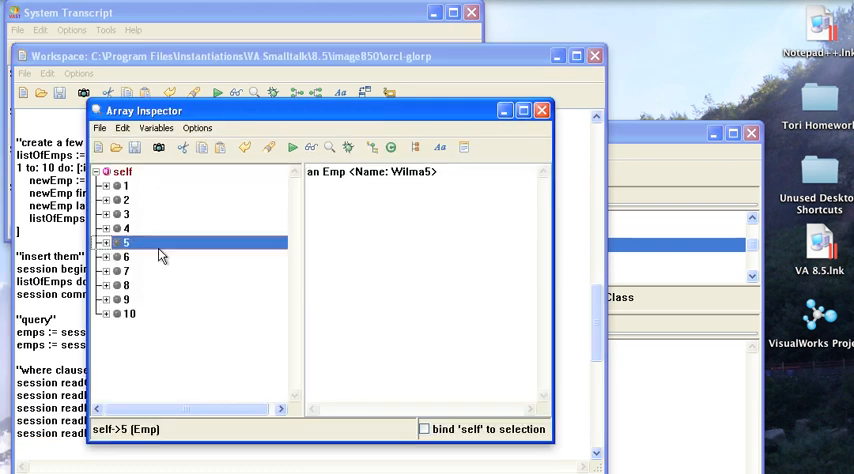
mouse_move(510, 217)
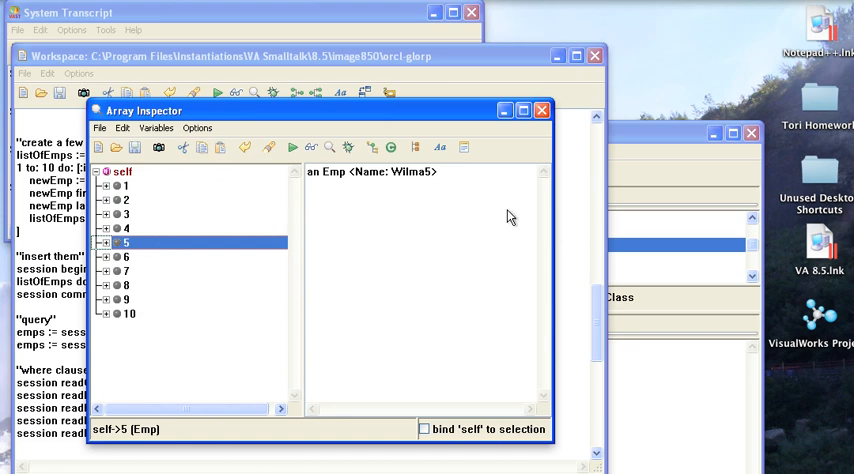
left_click(542, 110)
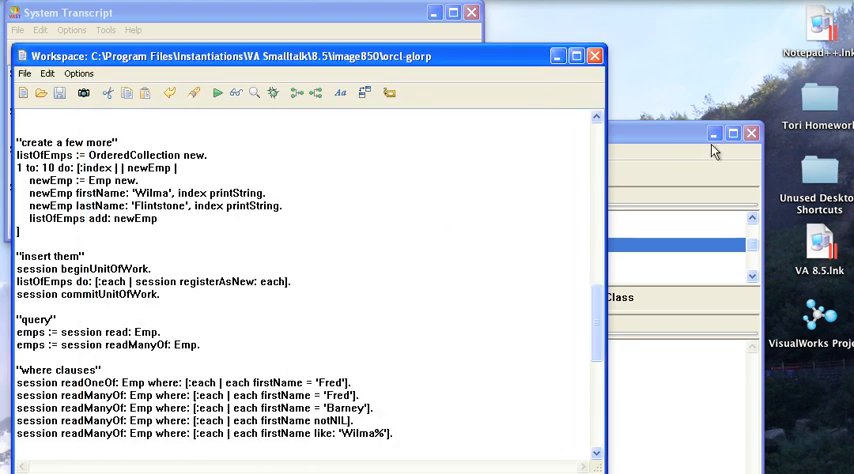
mouse_move(685, 145)
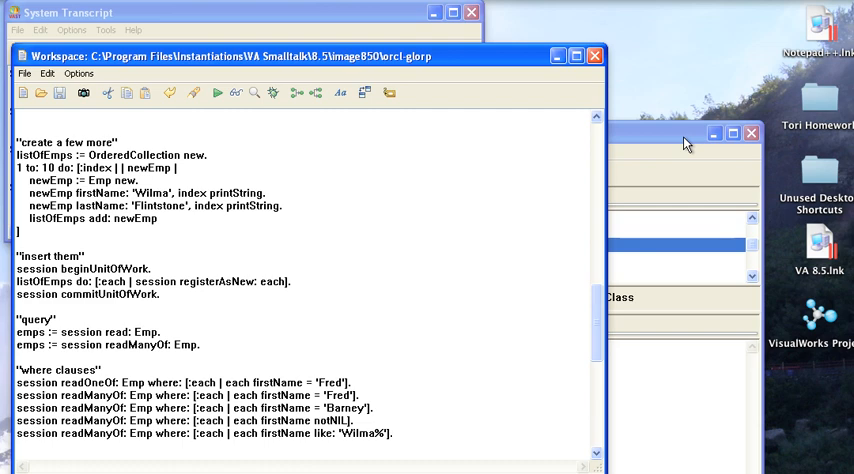